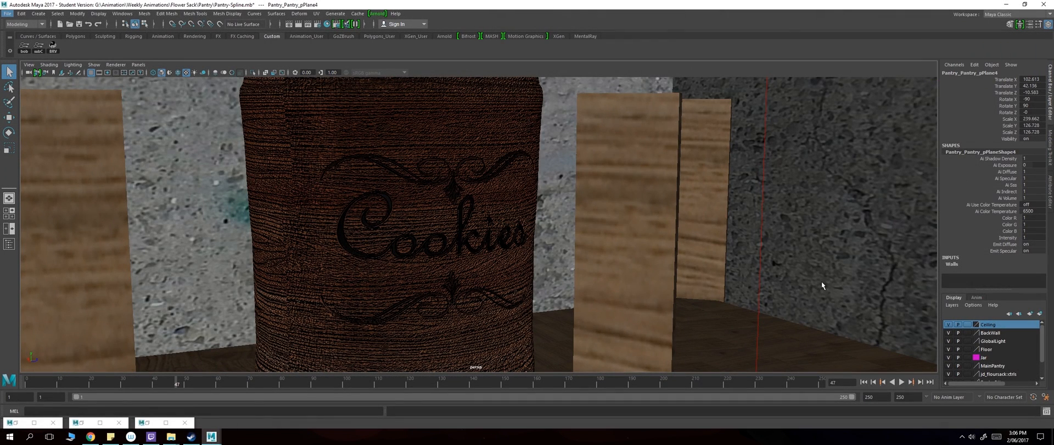
mouse_move(594, 149)
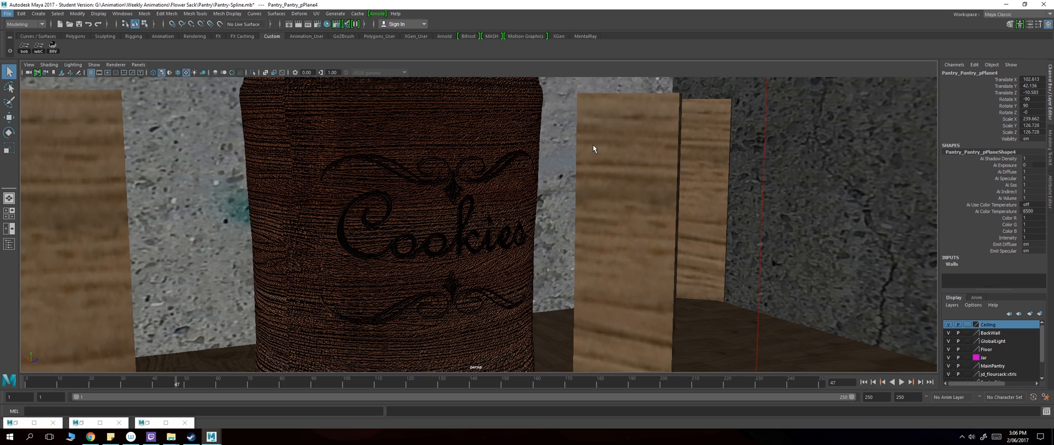
mouse_move(517, 179)
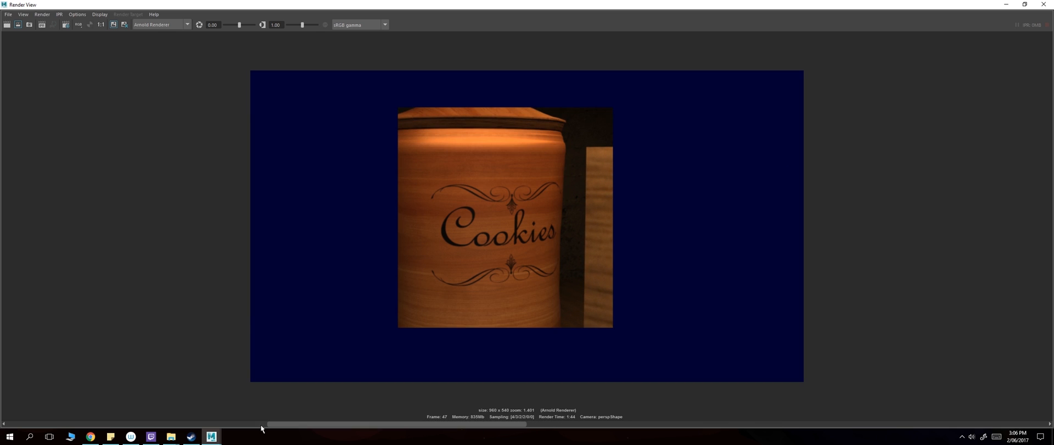
mouse_move(608, 368)
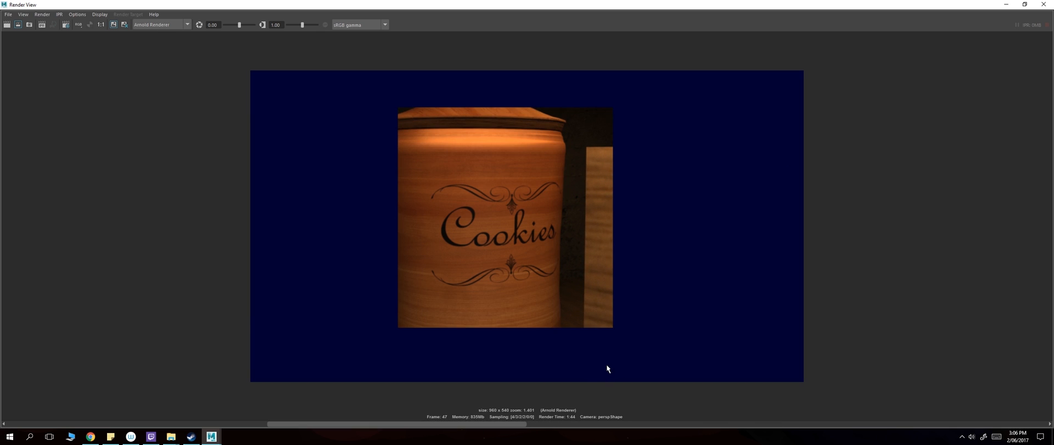
mouse_move(439, 6)
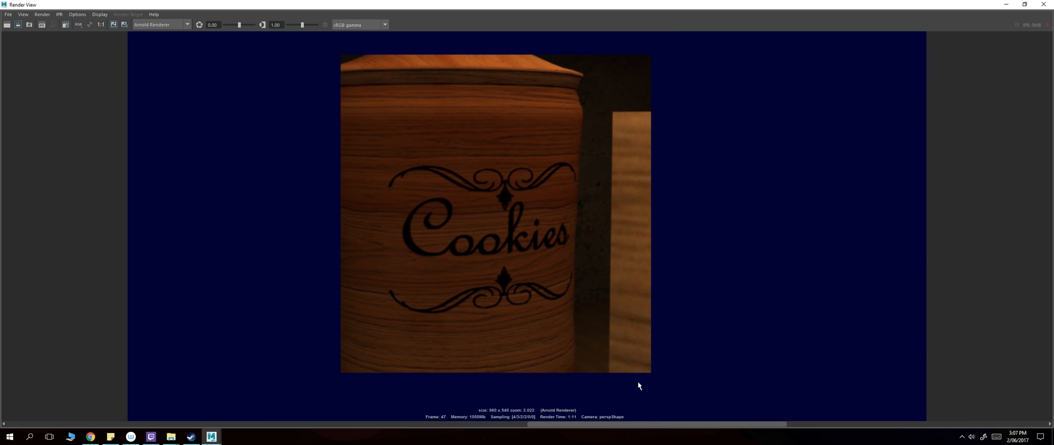
mouse_move(736, 409)
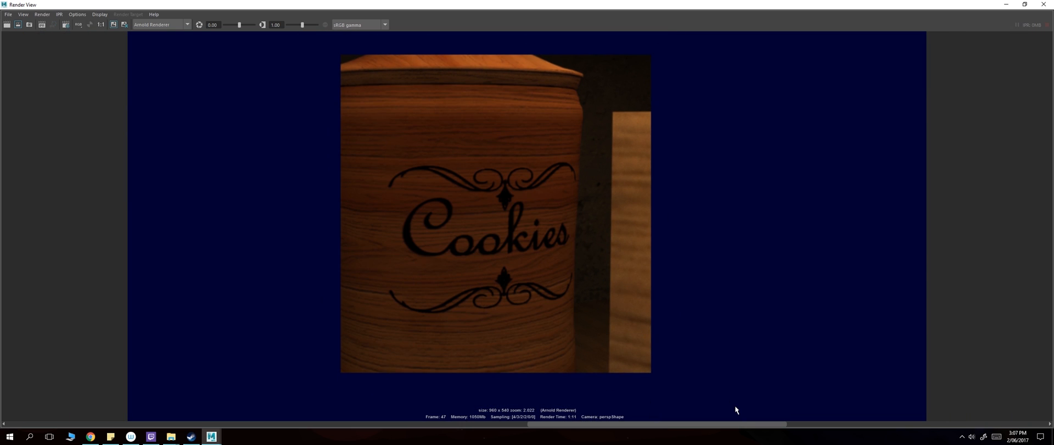
mouse_move(655, 297)
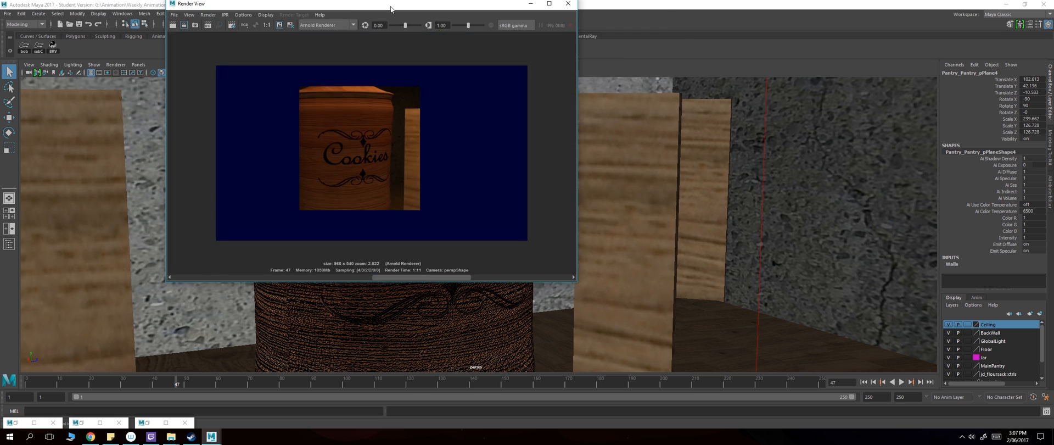
Step: Open Hypershade and create a new aiStandard material
click(569, 3)
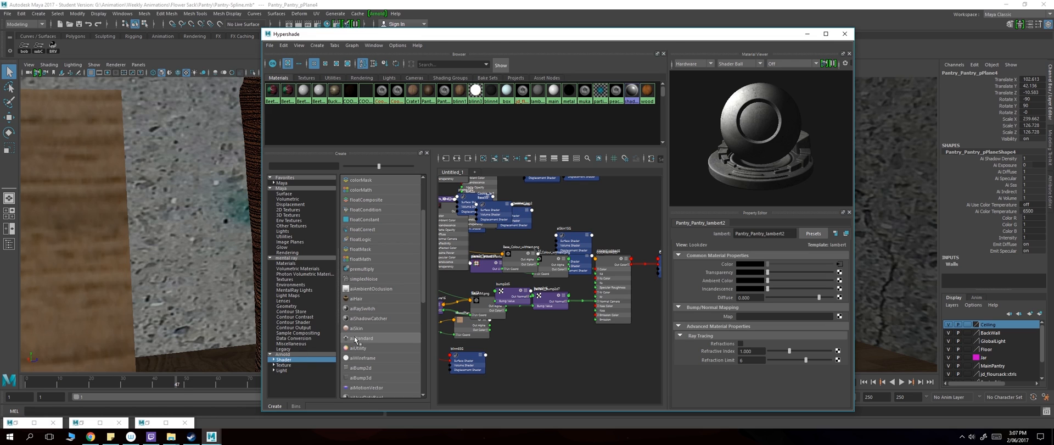
click(363, 337)
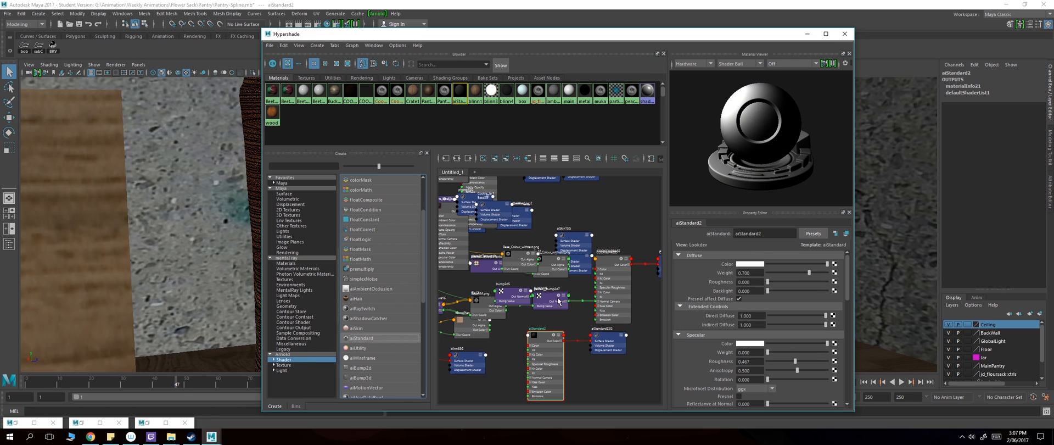
mouse_move(839, 268)
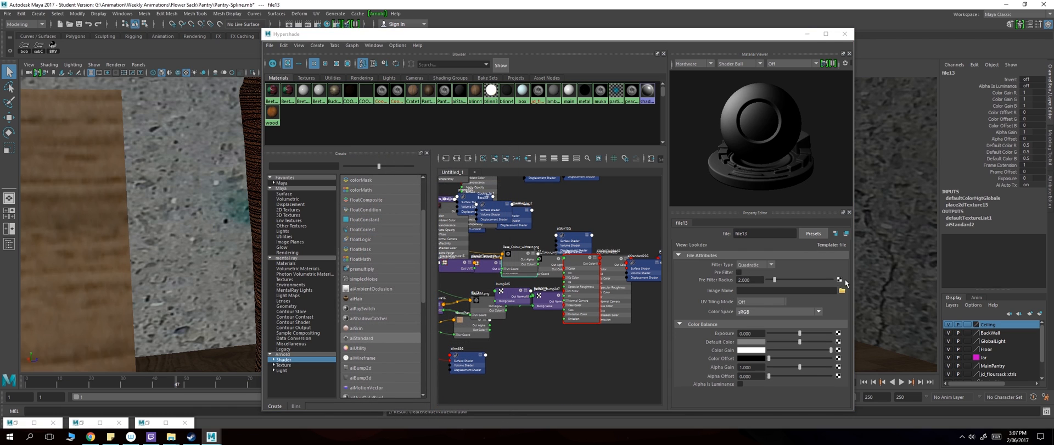
Step: Load Base_Colour_withtext.png as the file texture's image
click(842, 291)
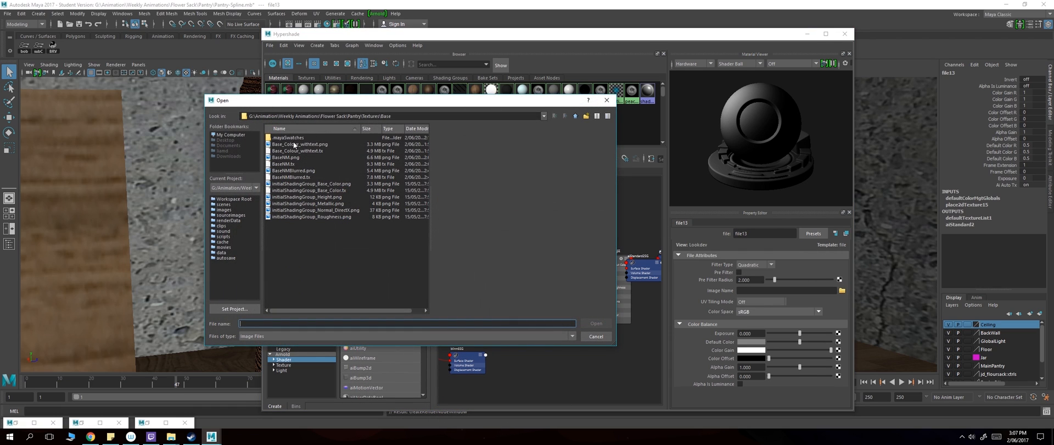
click(299, 144)
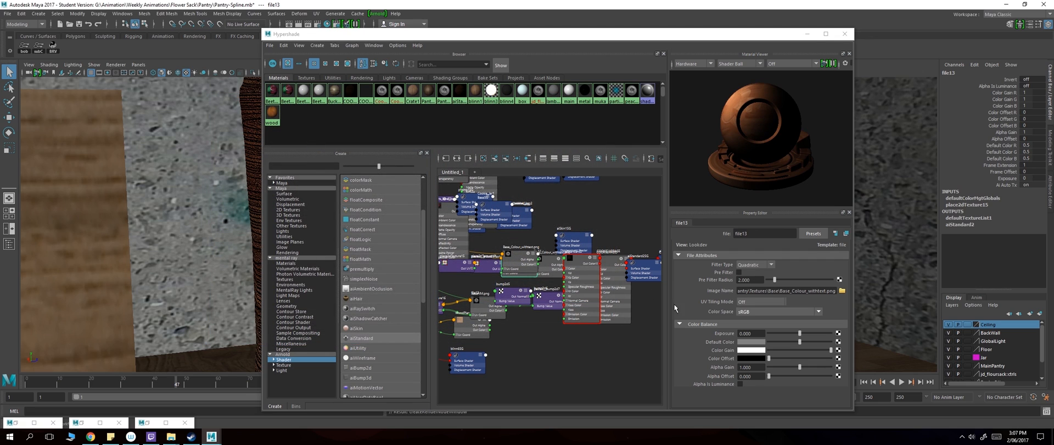
mouse_move(400, 298)
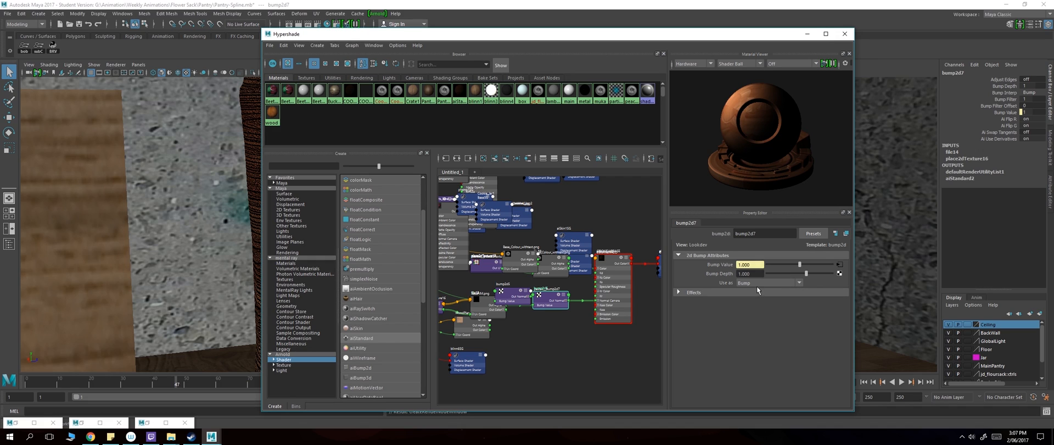
Step: Set the bump2d to Tangent Space Normals and load the normal map image
click(769, 282)
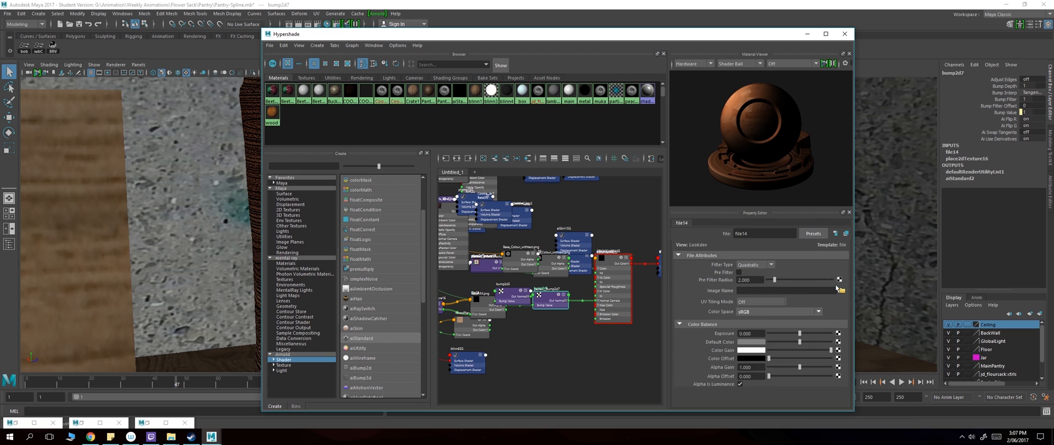
click(841, 291)
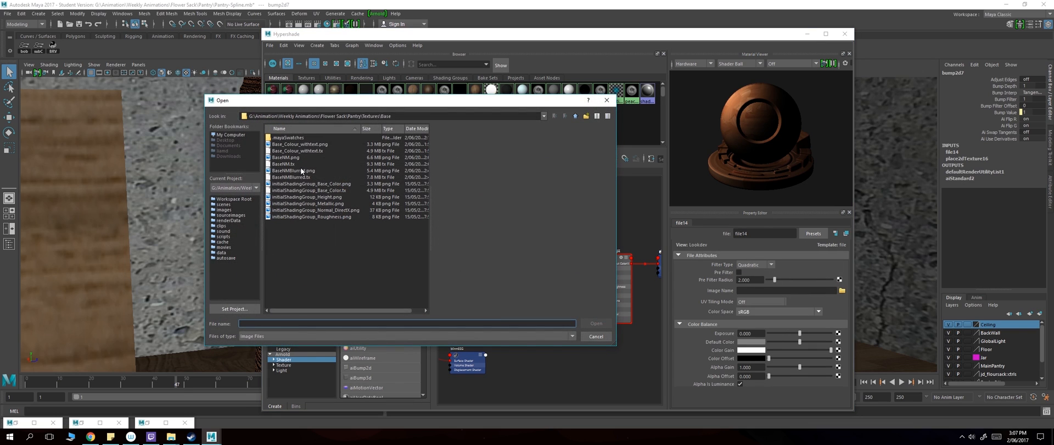
click(293, 170)
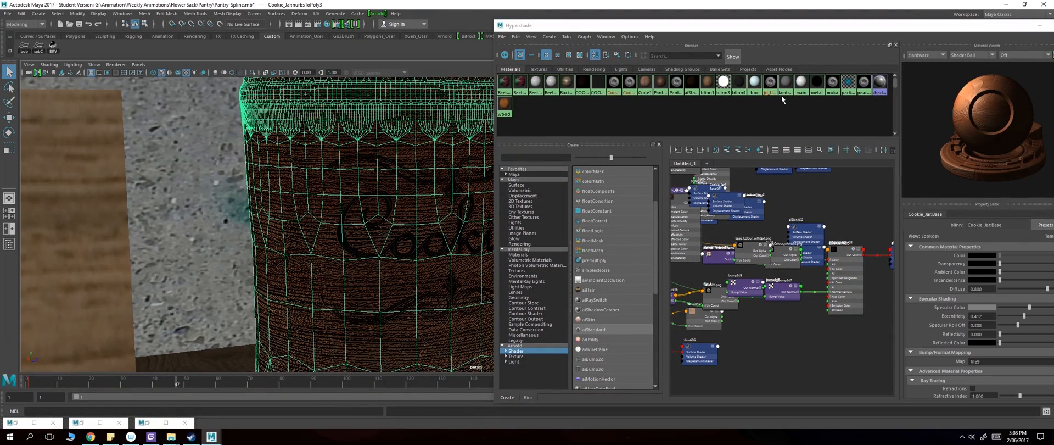
Step: Right-click the aiStandard swatch to assign it to the selected cookie jar
right_click(693, 92)
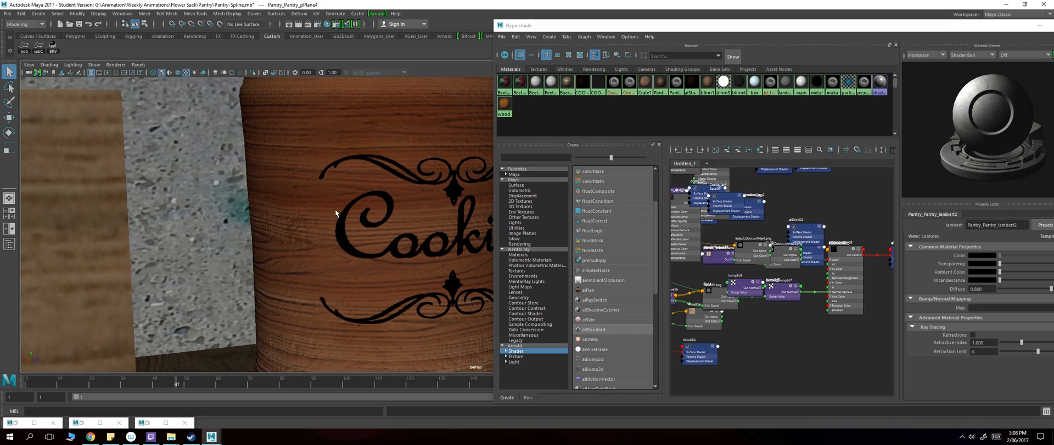
mouse_move(351, 251)
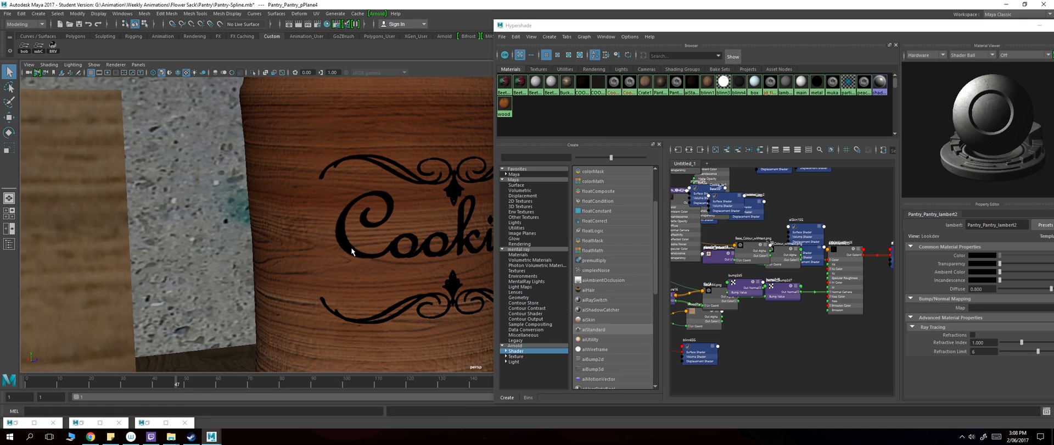